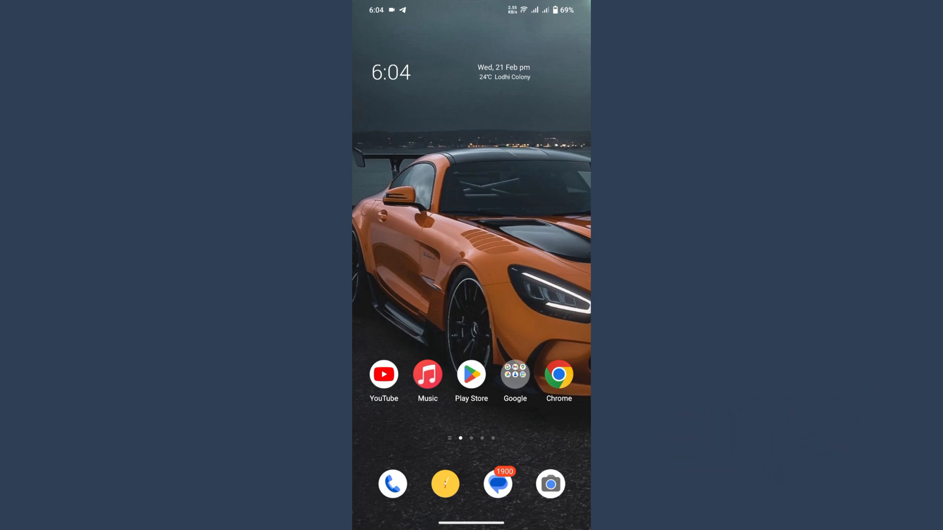
Launch the Play Store from the home screen, landing on the Discord app listing
left_click(471, 374)
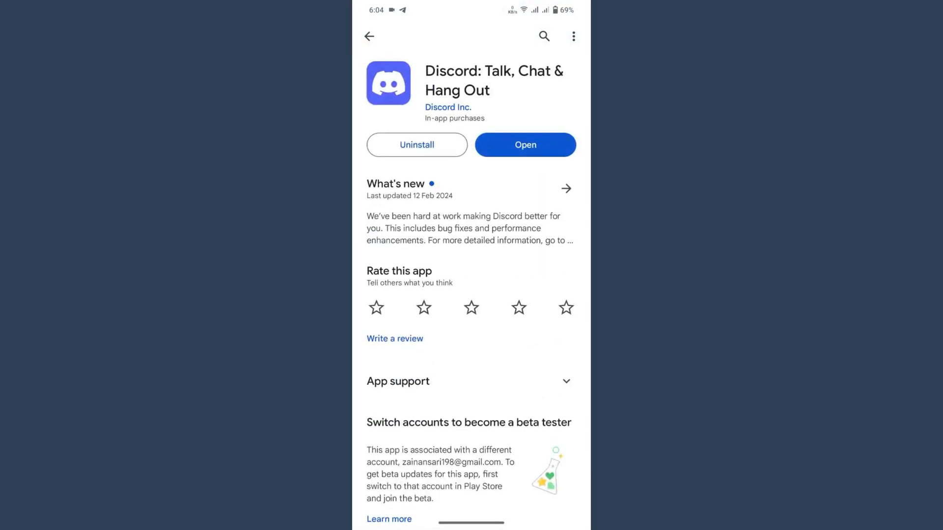
scroll("down", 3)
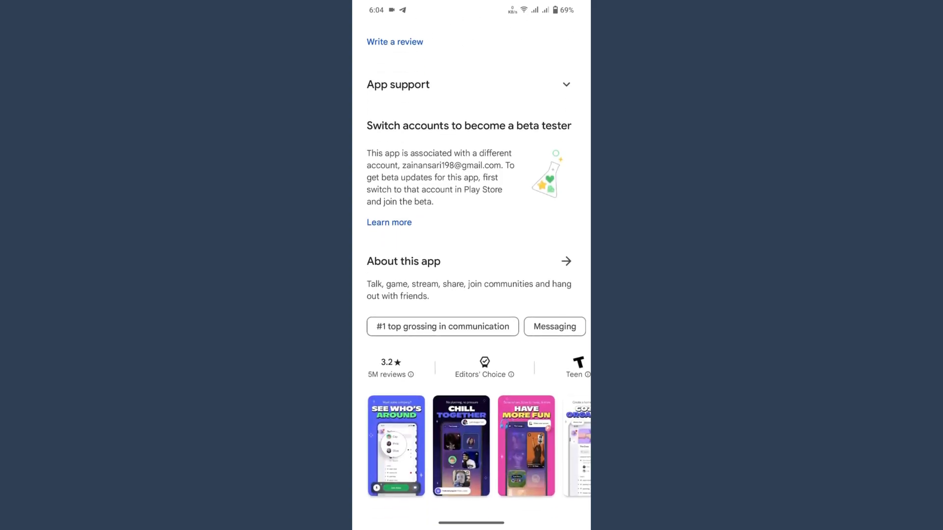
scroll("down", 3)
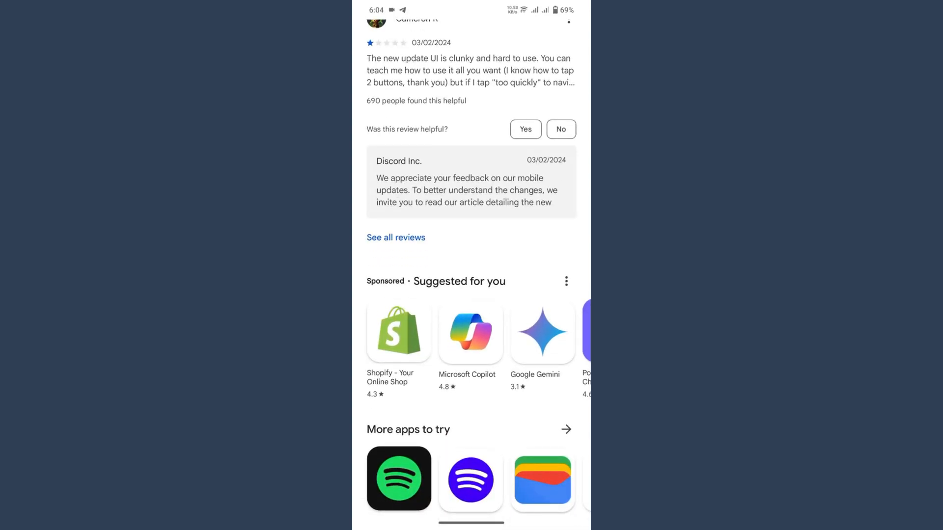
scroll("up", 3)
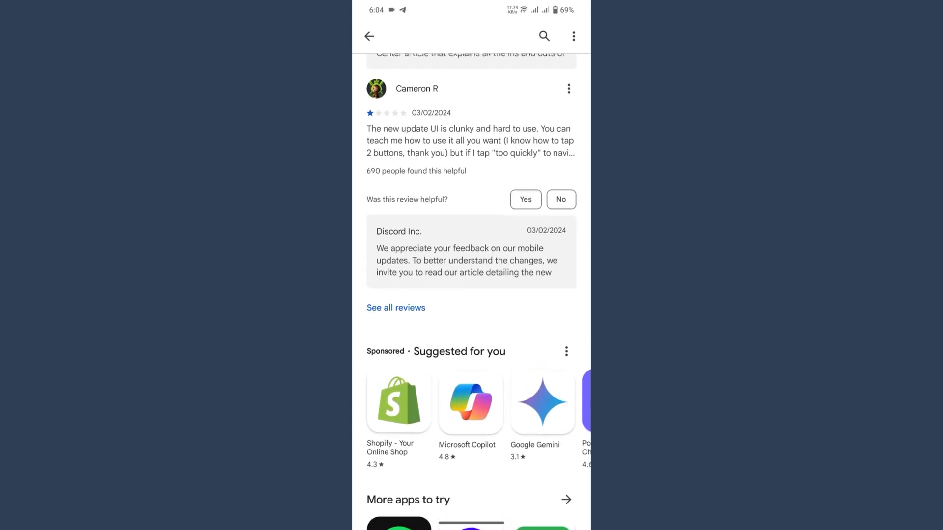
scroll("up", 3)
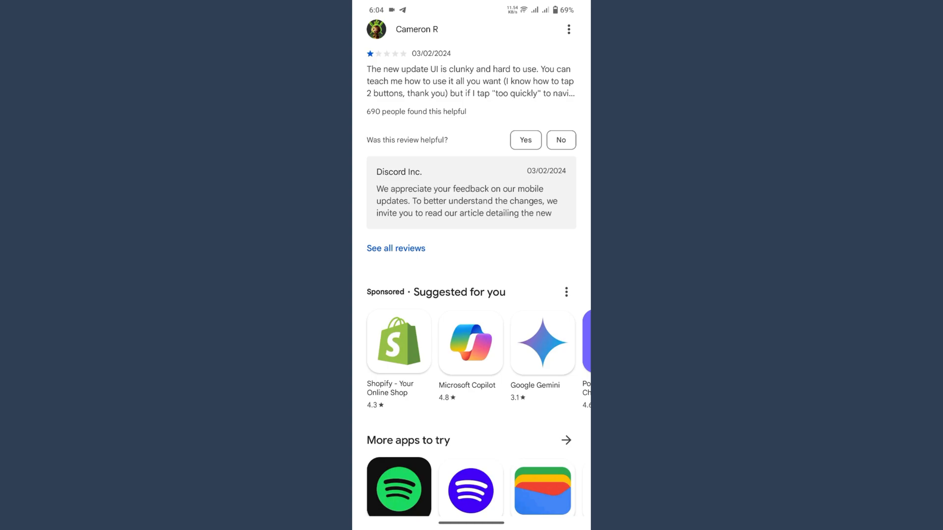
scroll("up", 3)
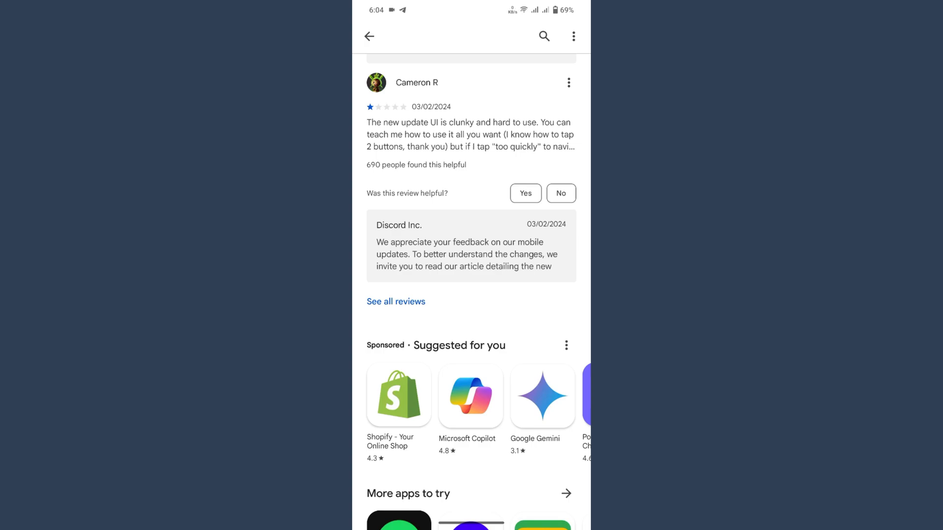
key("Home")
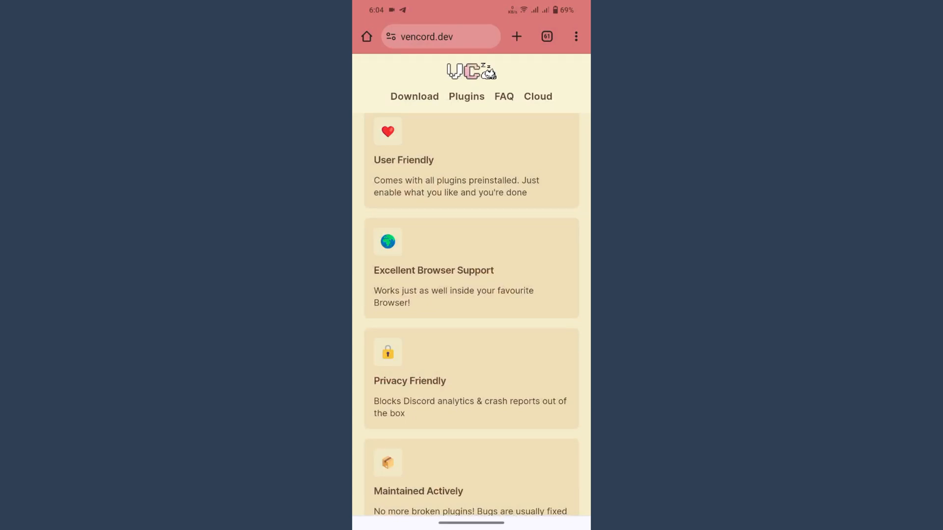
scroll("up", 3)
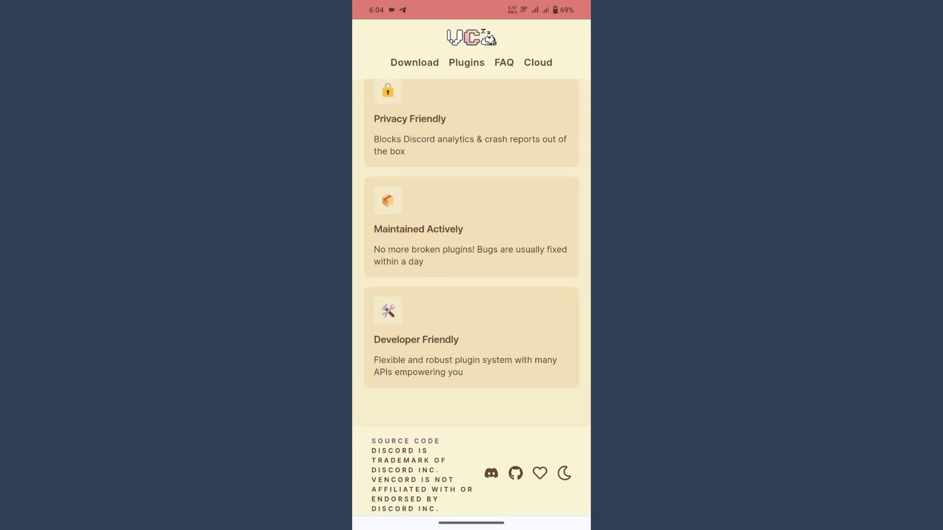
scroll("up", 3)
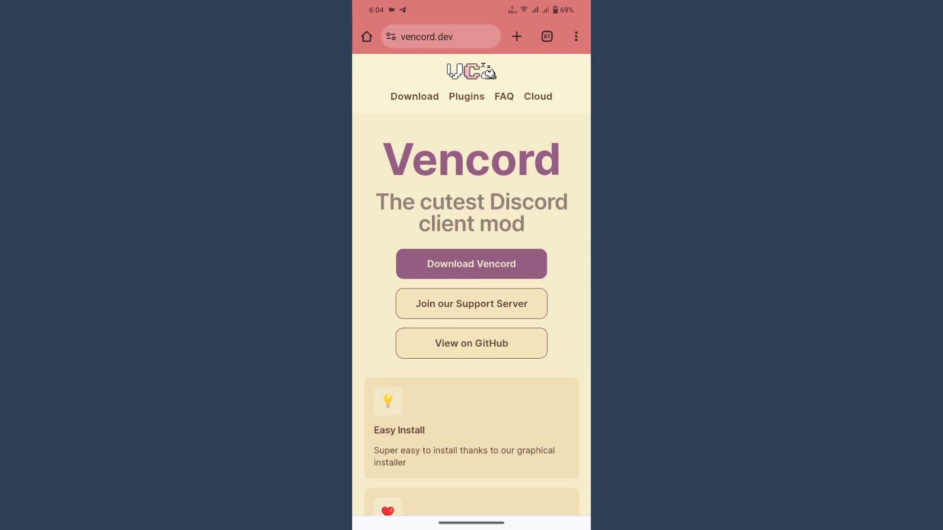
scroll("down", 3)
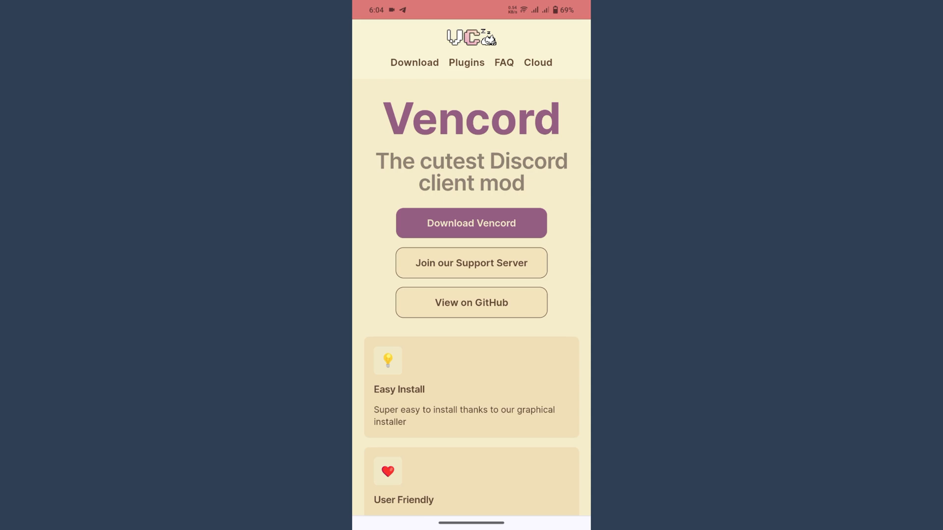
scroll("down", 3)
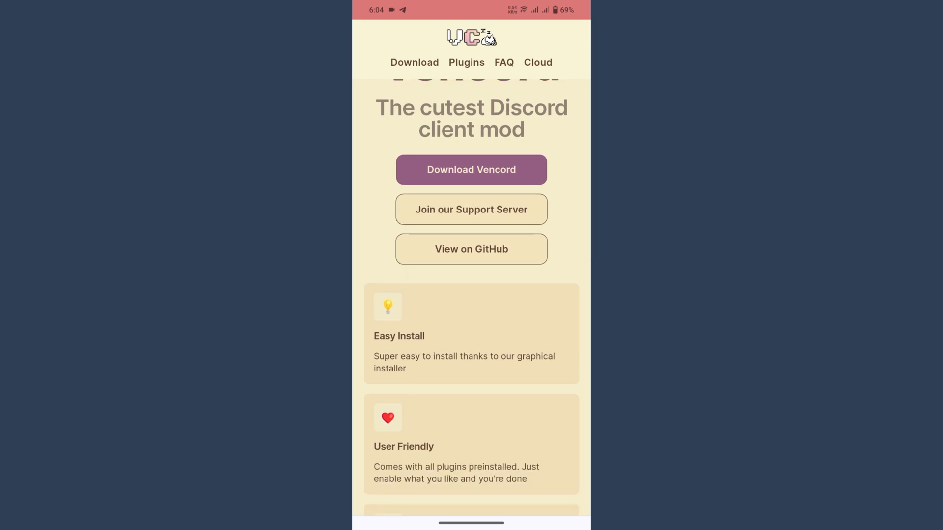